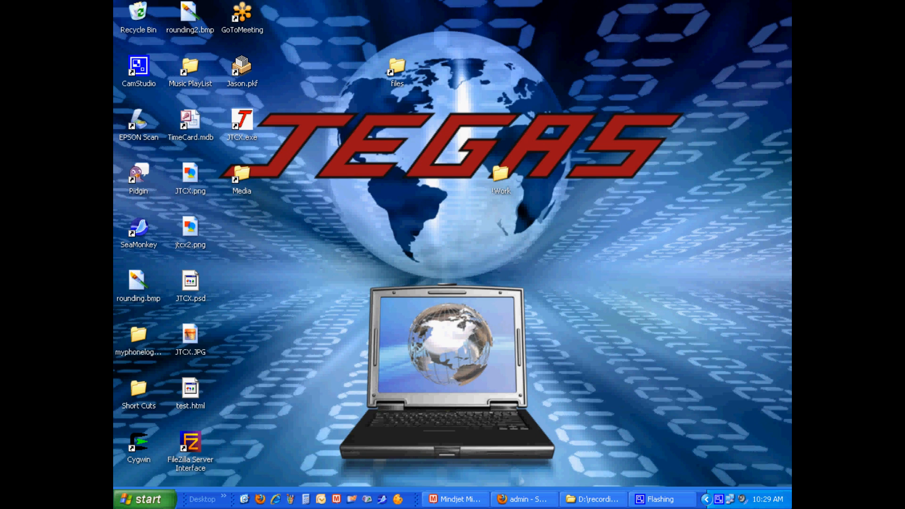
# Step: Return to the CRM in Firefox and reach Workflows under Settings > Other Settings
pyautogui.click(523, 499)
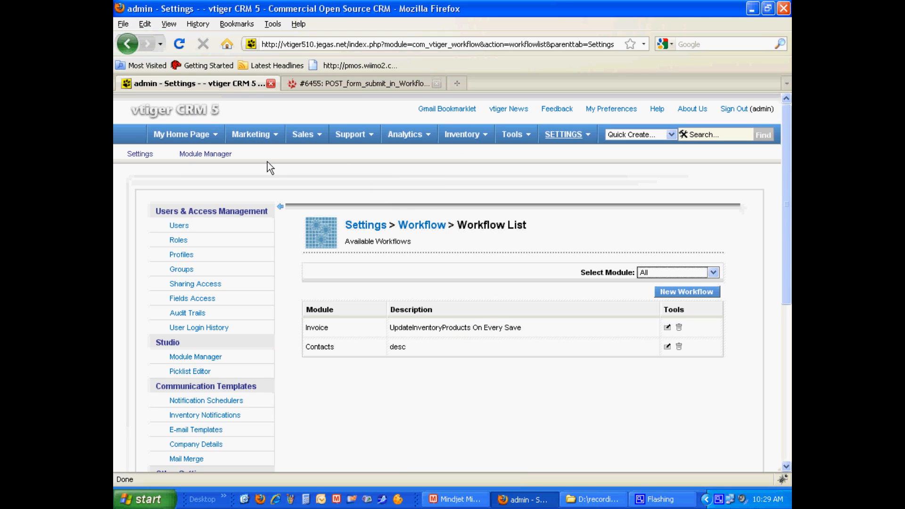
pyautogui.click(565, 134)
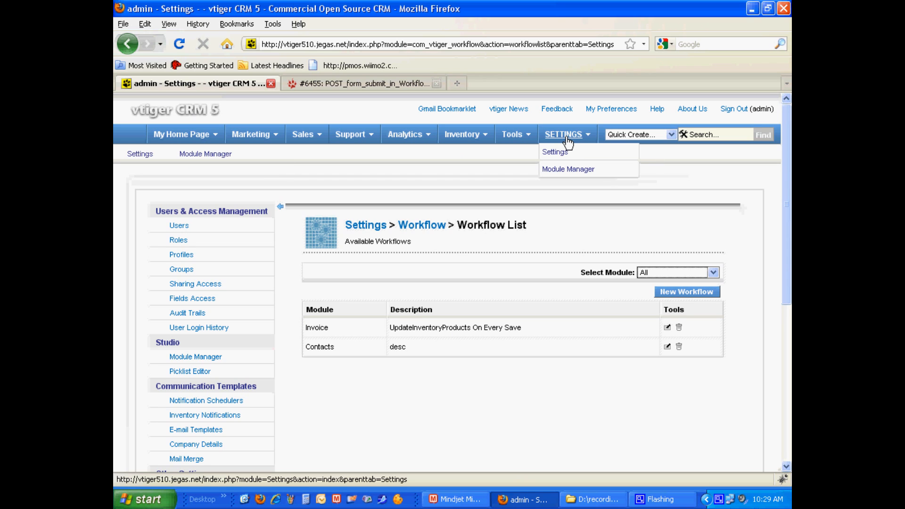
pyautogui.click(554, 152)
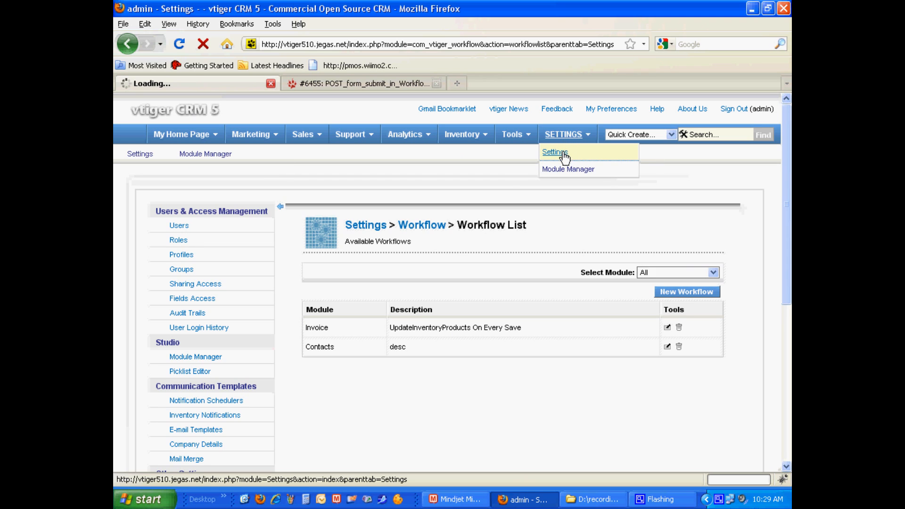
pyautogui.click(554, 152)
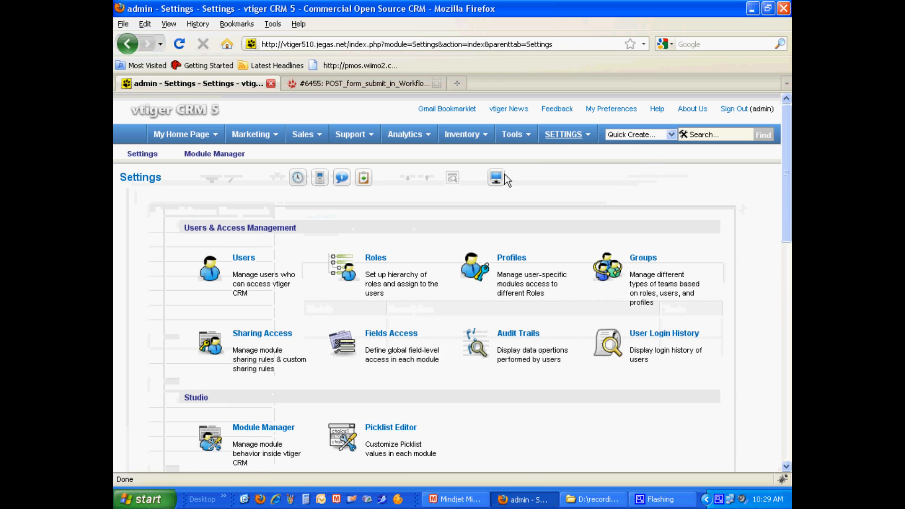
pyautogui.scroll(-3)
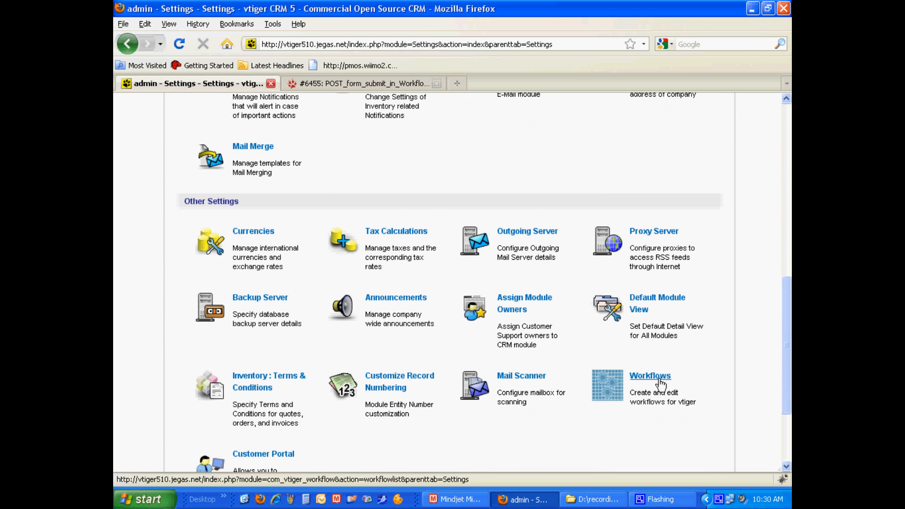
pyautogui.click(649, 376)
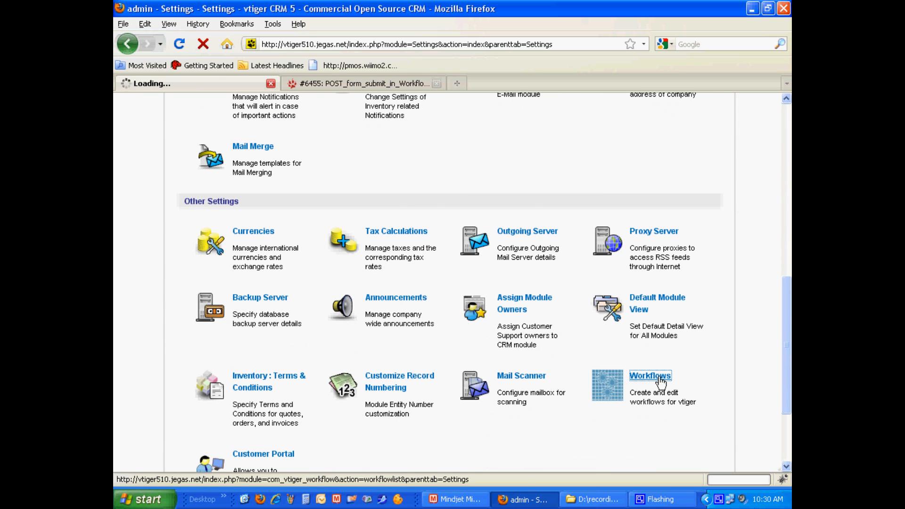
# Step: Edit the Contacts workflow 'desc' and start editing its send email task
pyautogui.click(650, 376)
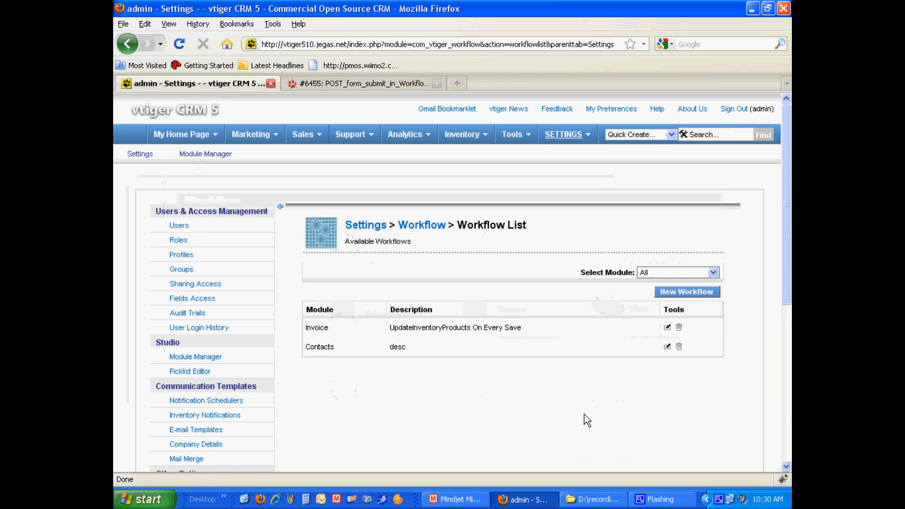
pyautogui.moveTo(629, 326)
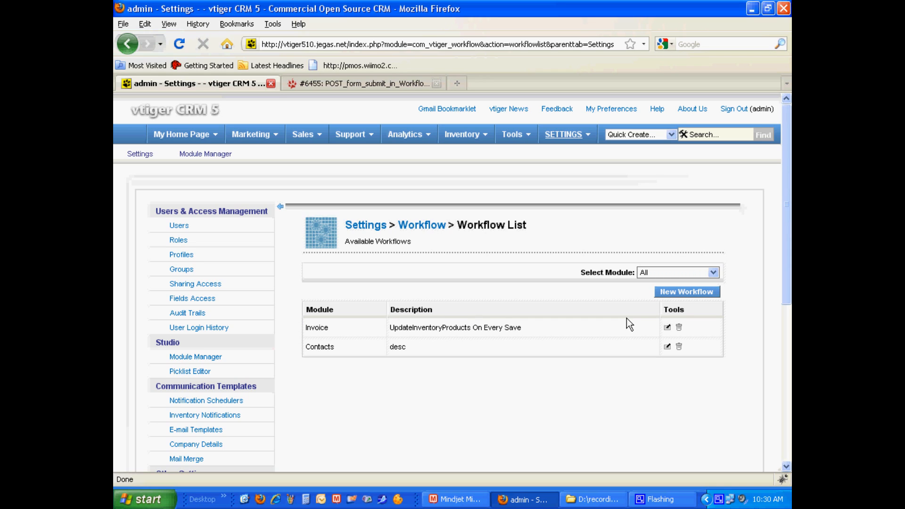
pyautogui.click(667, 346)
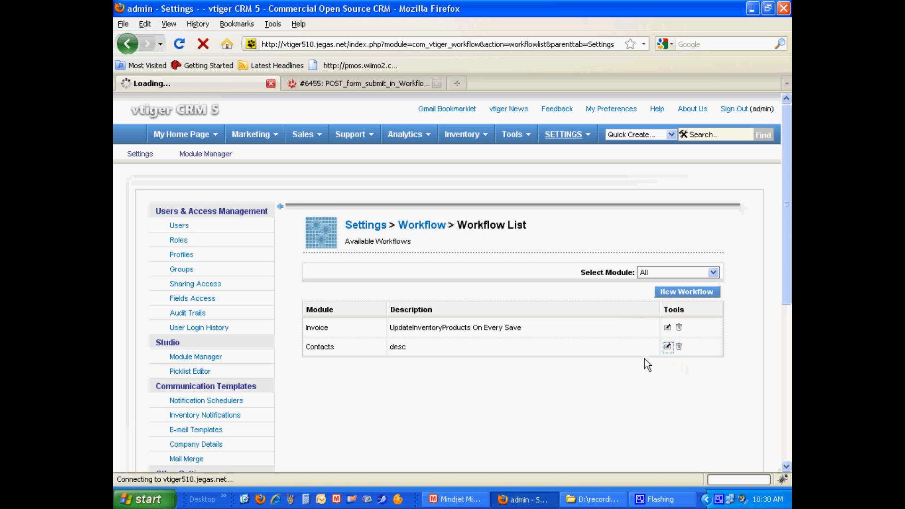
pyautogui.click(667, 346)
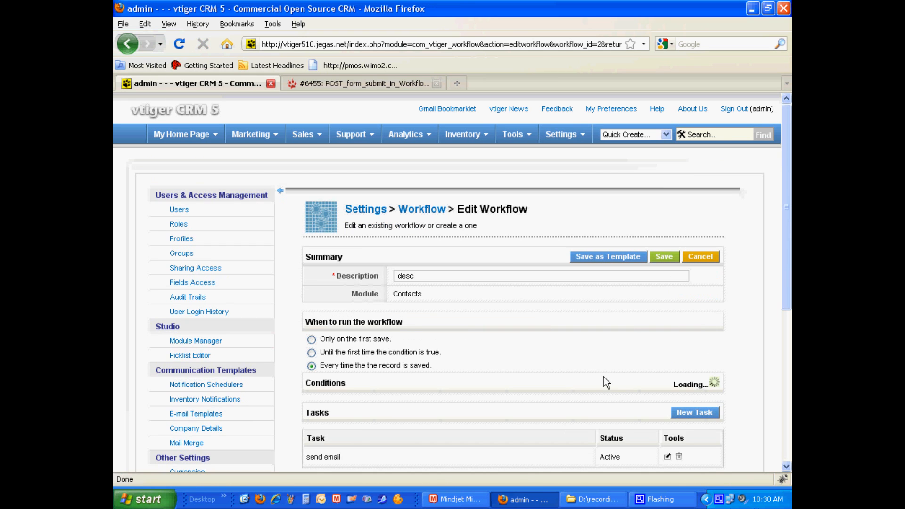
pyautogui.scroll(-3)
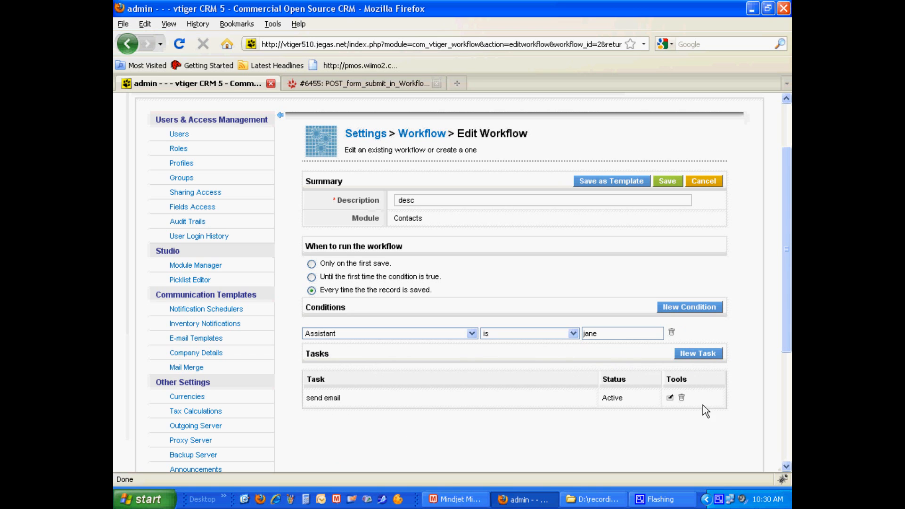
pyautogui.click(670, 398)
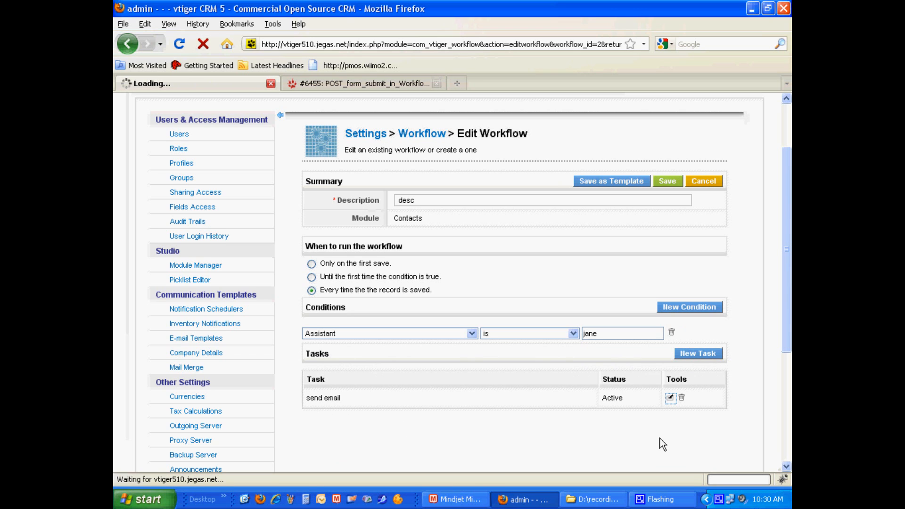
# Step: Save the send email task and land back on the 'desc' Edit Workflow page
pyautogui.click(669, 398)
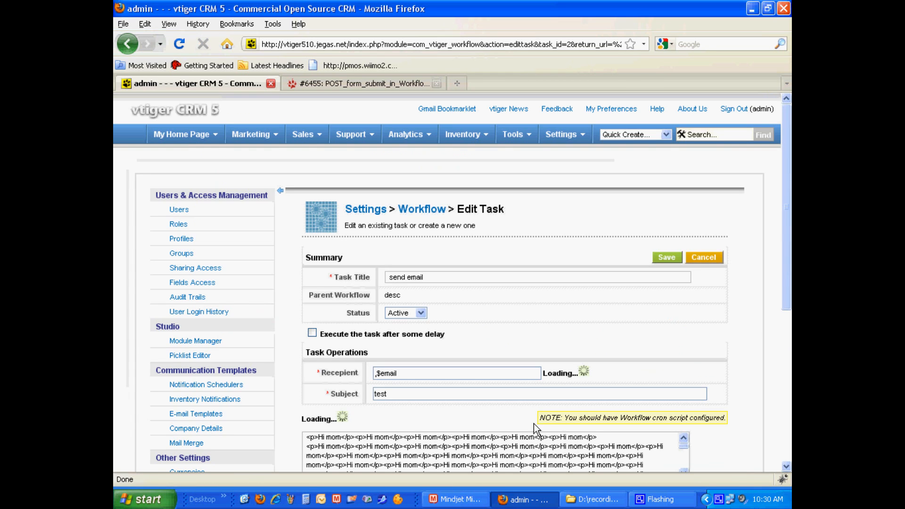
pyautogui.moveTo(479, 424)
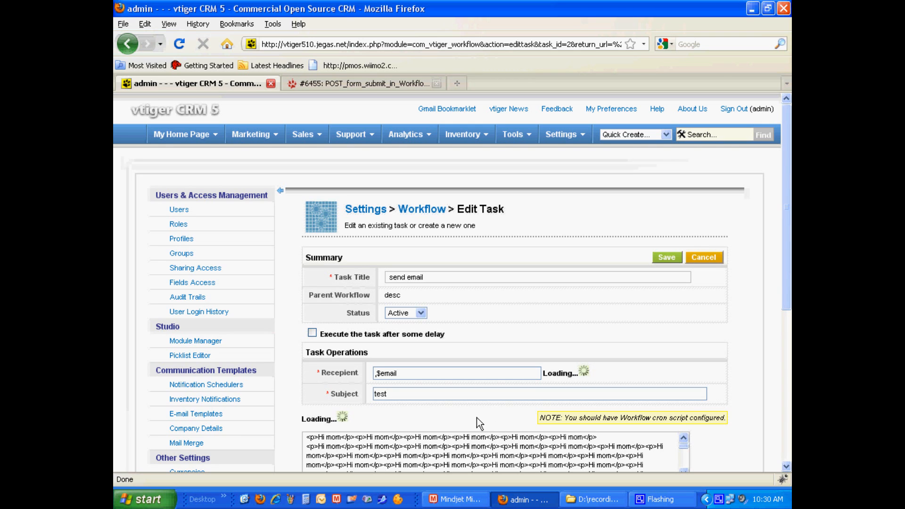
pyautogui.scroll(-3)
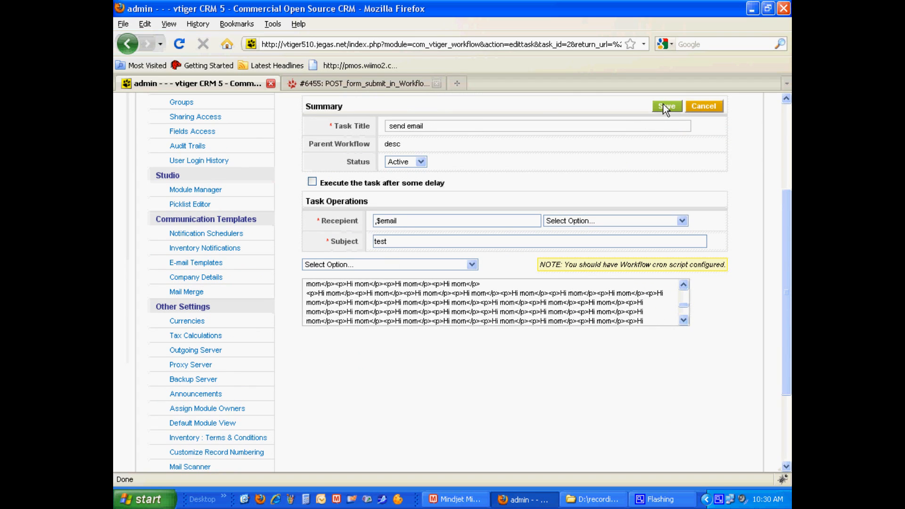
pyautogui.click(667, 107)
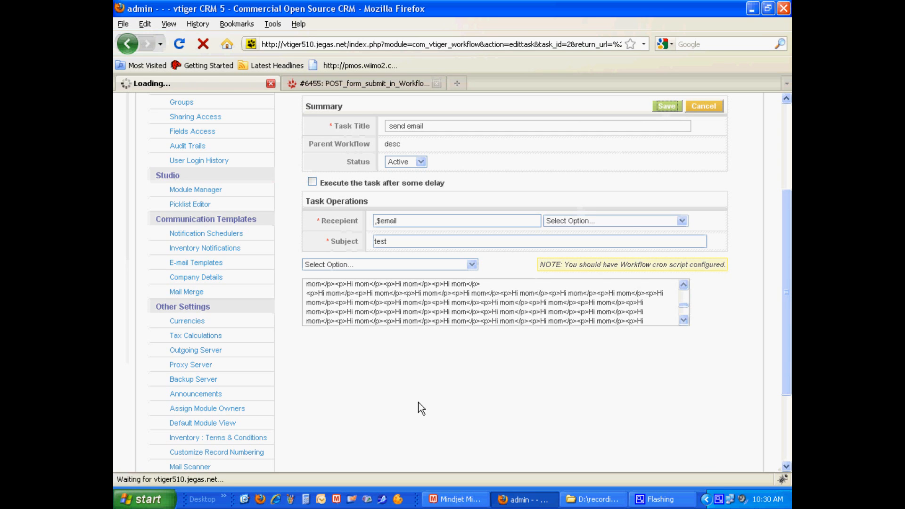
pyautogui.click(666, 107)
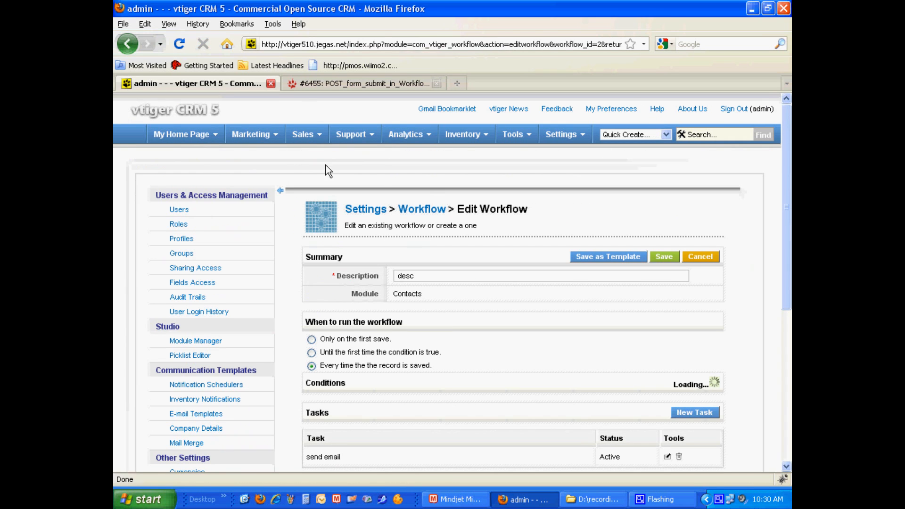
pyautogui.moveTo(117, 102)
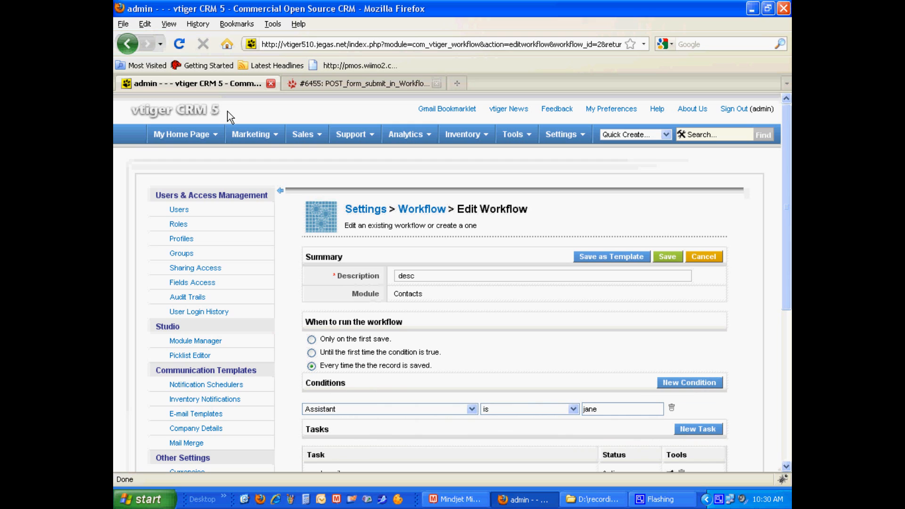
pyautogui.scroll(-3)
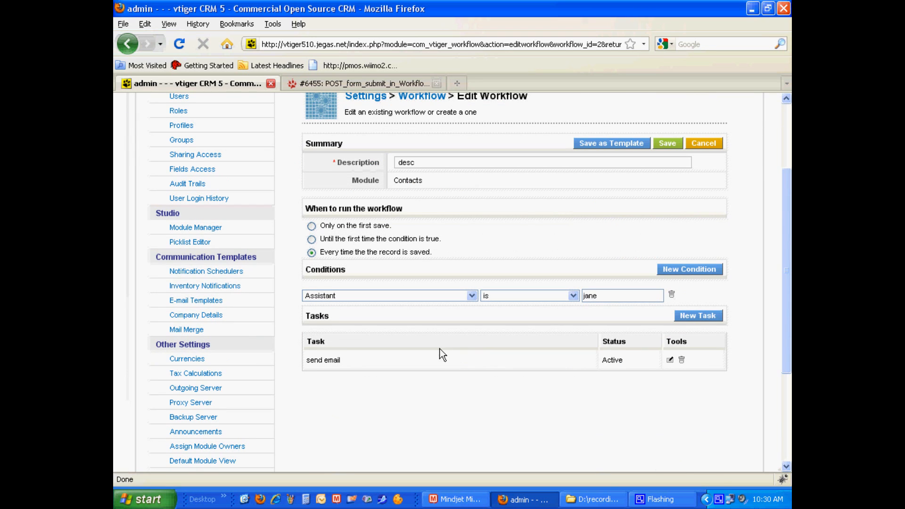
# Step: Reopen the send email task showing recipient $email and subject test
pyautogui.click(669, 359)
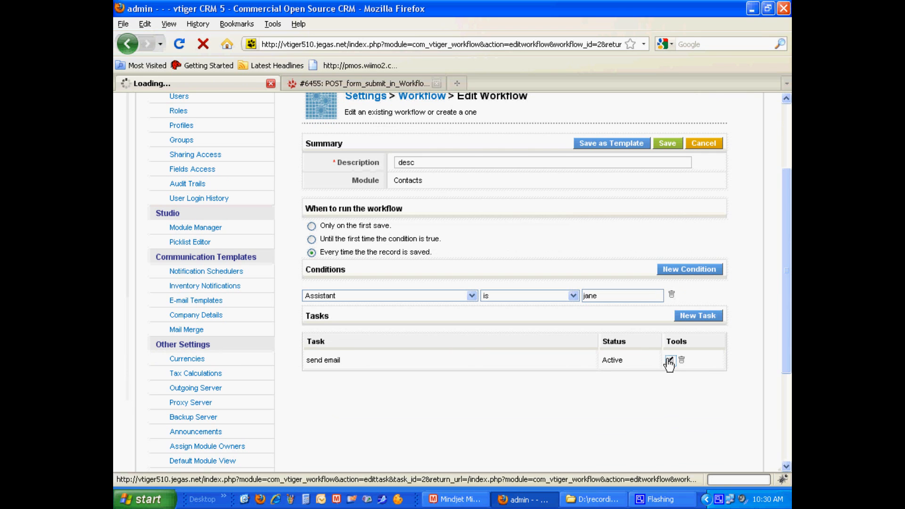
pyautogui.click(669, 360)
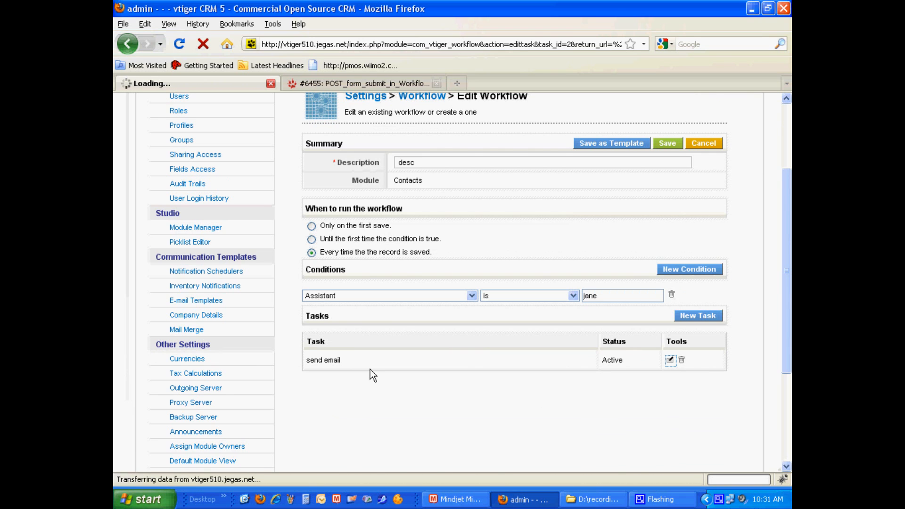
pyautogui.click(669, 360)
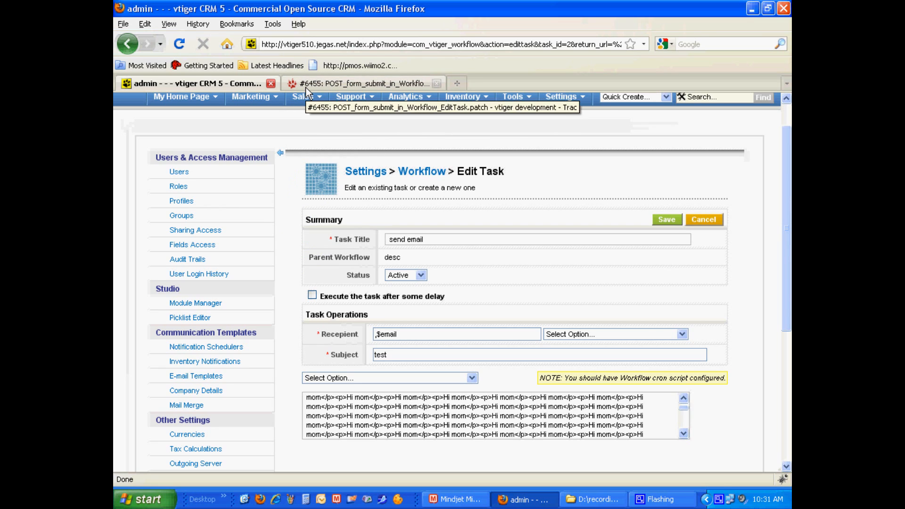
# Step: Show Trac ticket #6455's EditTask.tpl patch adding method=POST to the new_task form
pyautogui.click(364, 83)
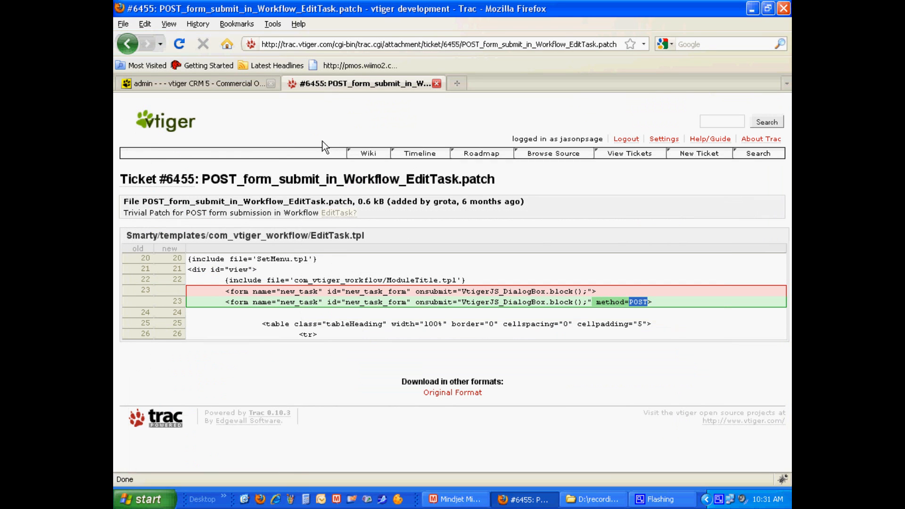
pyautogui.moveTo(209, 344)
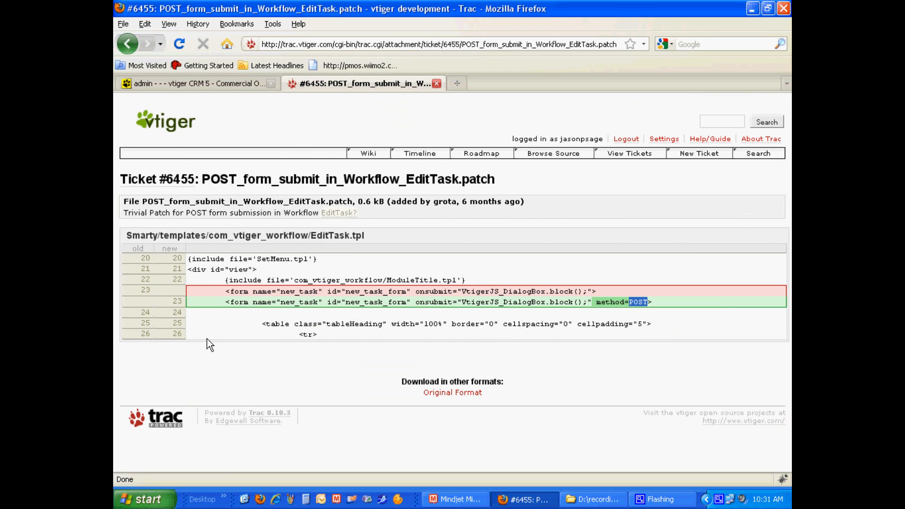
pyautogui.moveTo(132, 215)
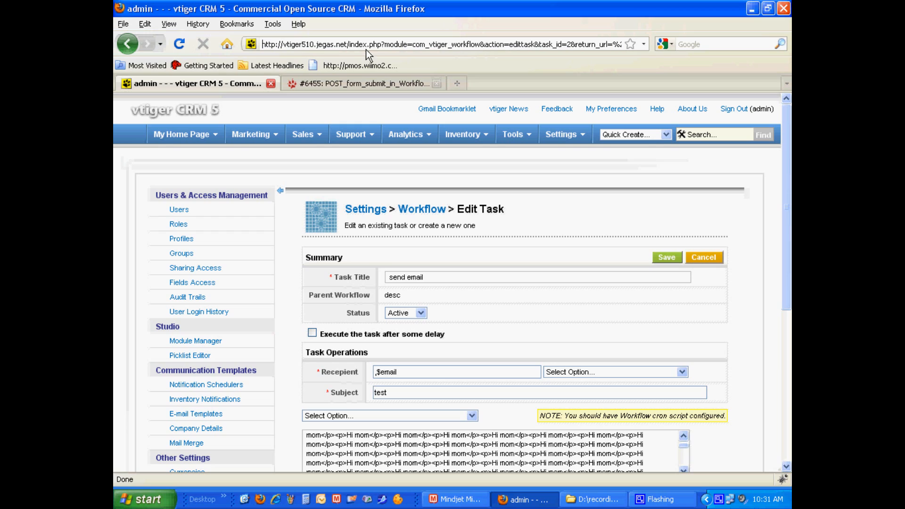
# Step: Inspect the task page's long return URL, then switch back to Trac ticket #6455
pyautogui.doubleClick(300, 45)
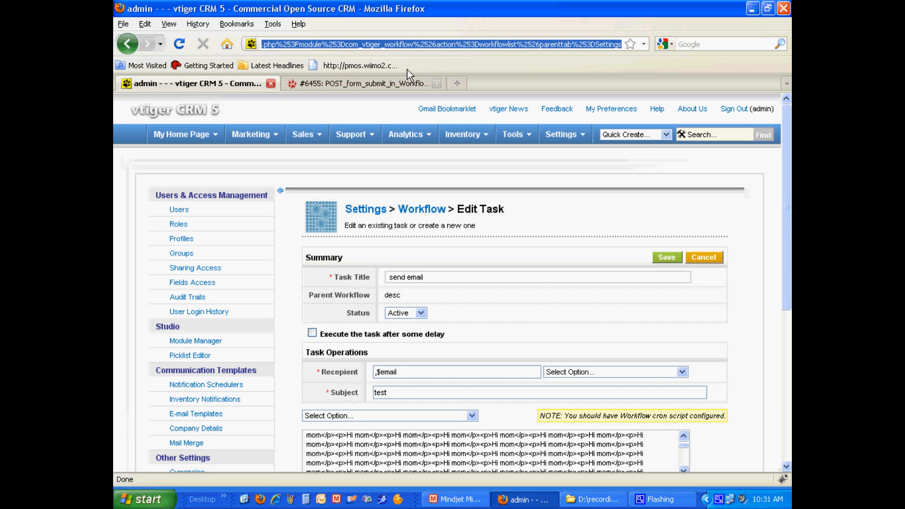
pyautogui.moveTo(488, 84)
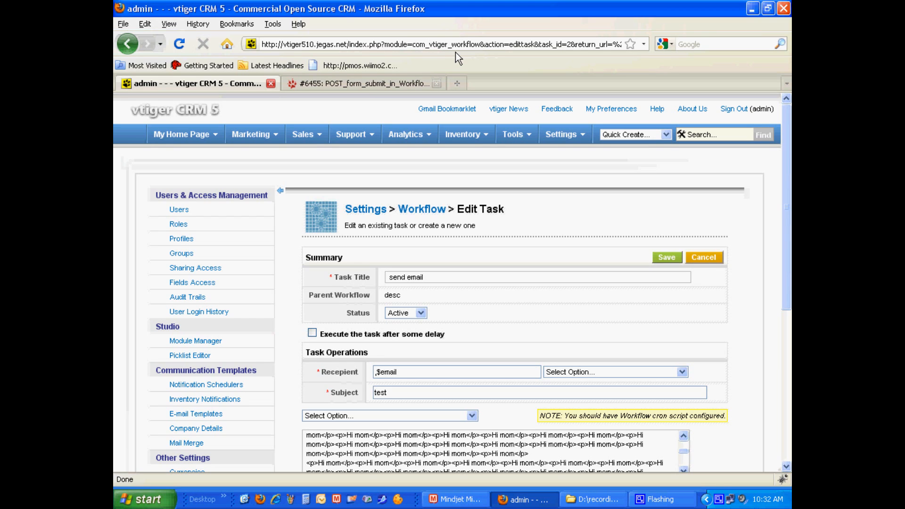
pyautogui.click(362, 83)
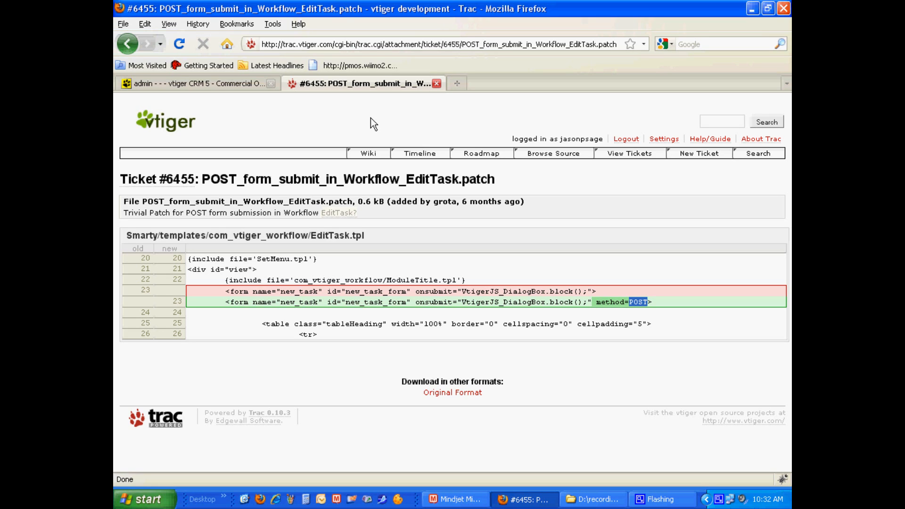
pyautogui.moveTo(264, 312)
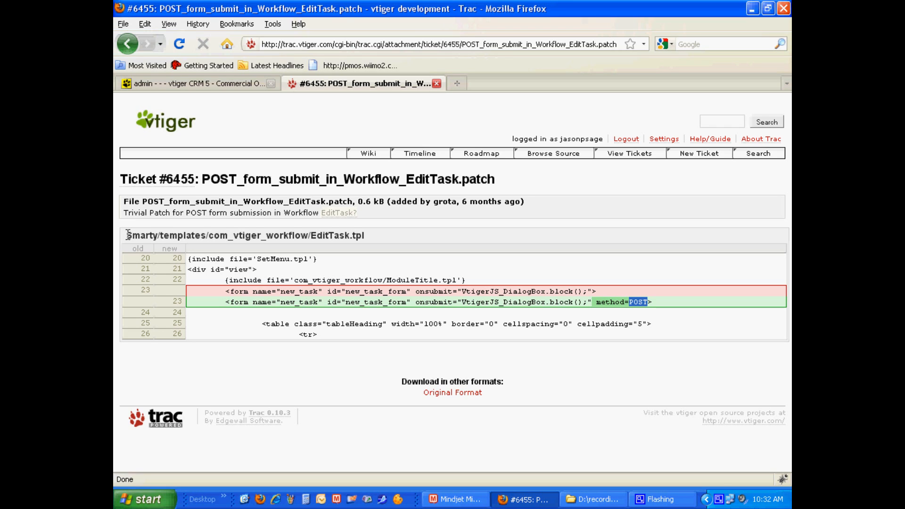
pyautogui.doubleClick(139, 235)
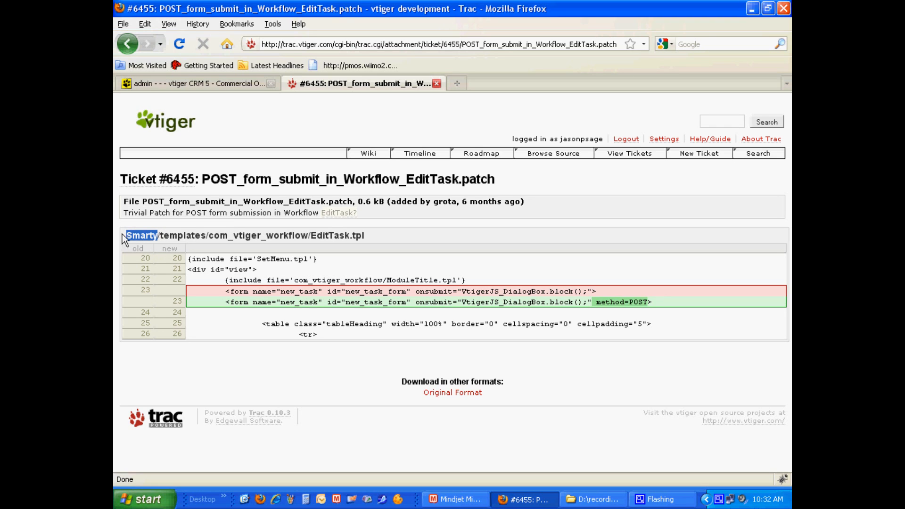
pyautogui.doubleClick(180, 236)
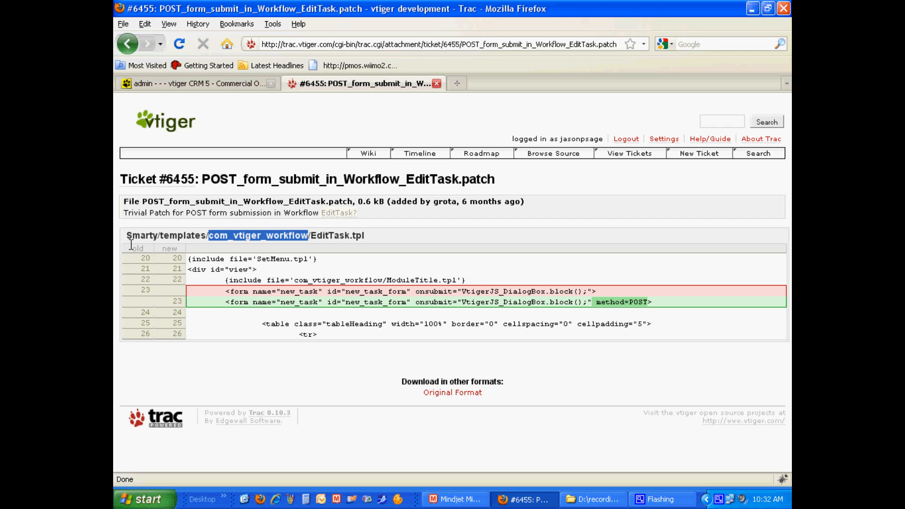
pyautogui.moveTo(319, 233)
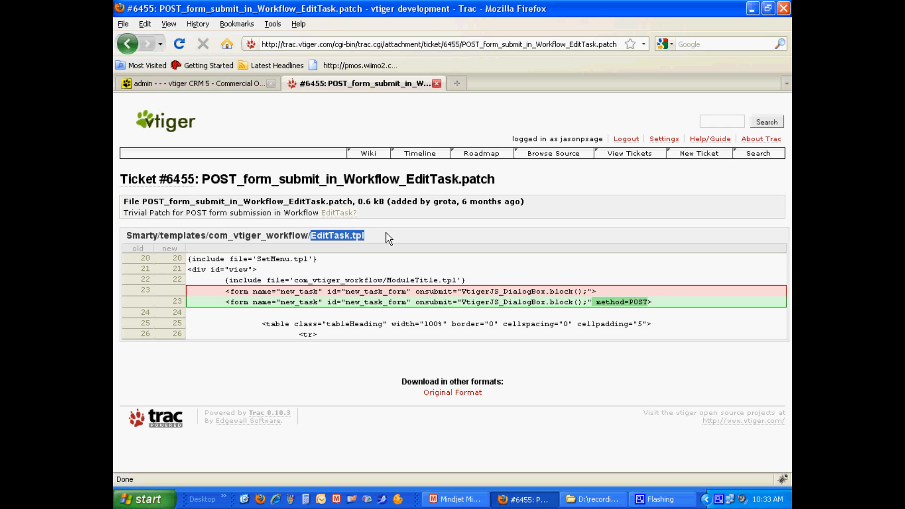
pyautogui.moveTo(192, 301)
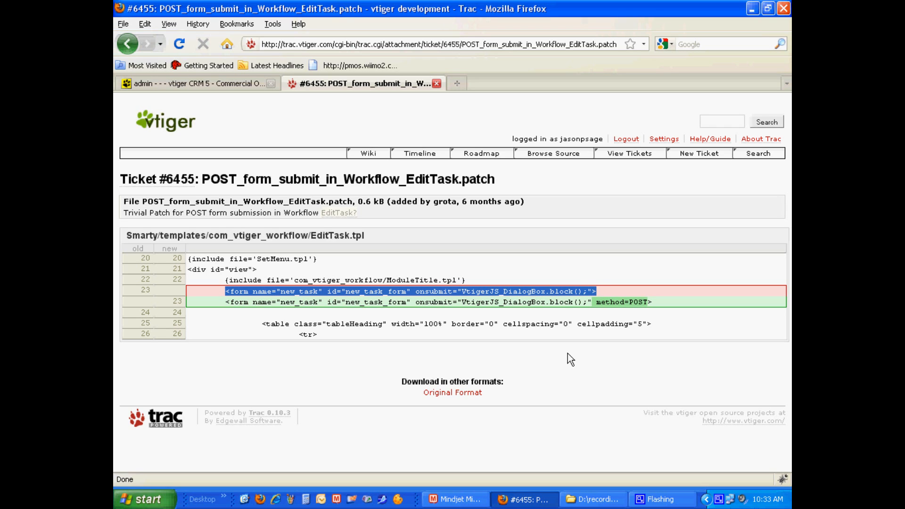
pyautogui.moveTo(549, 337)
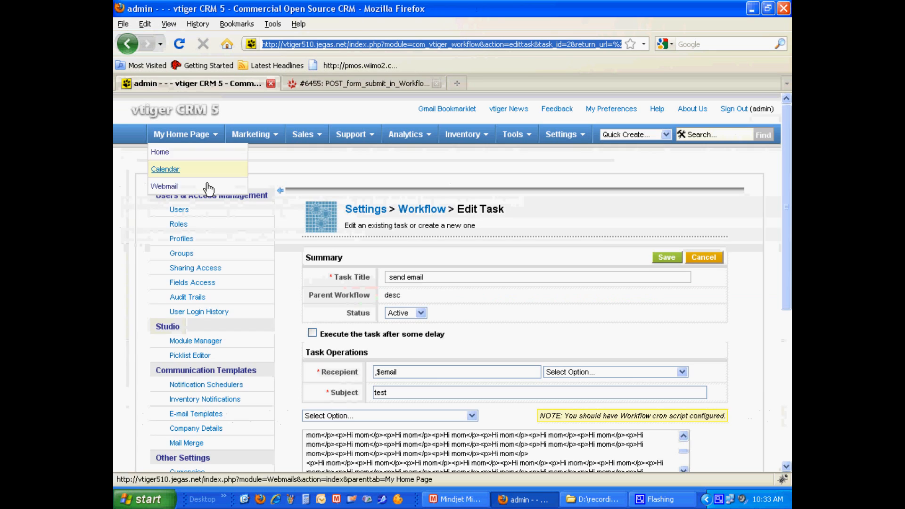
# Step: Browse the insertable field list, trying Notify Owner and Account Name billing postal code
pyautogui.scroll(-3)
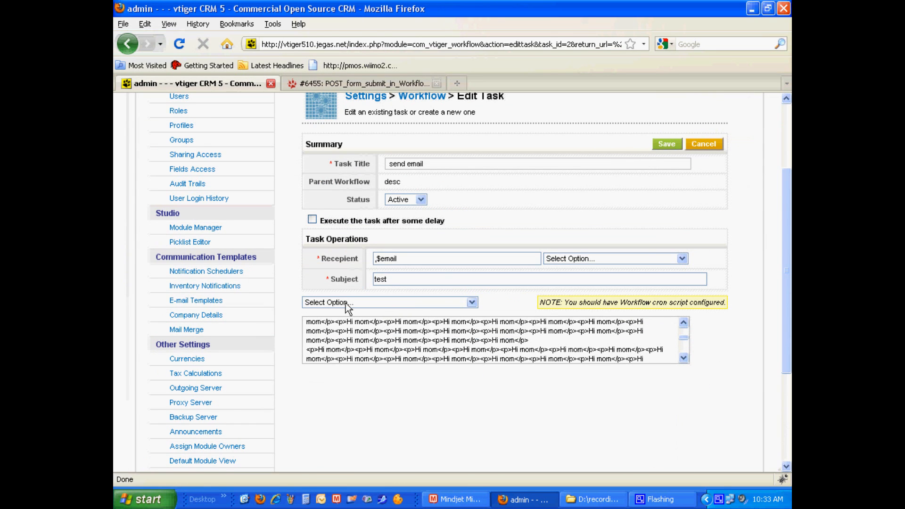
pyautogui.click(387, 303)
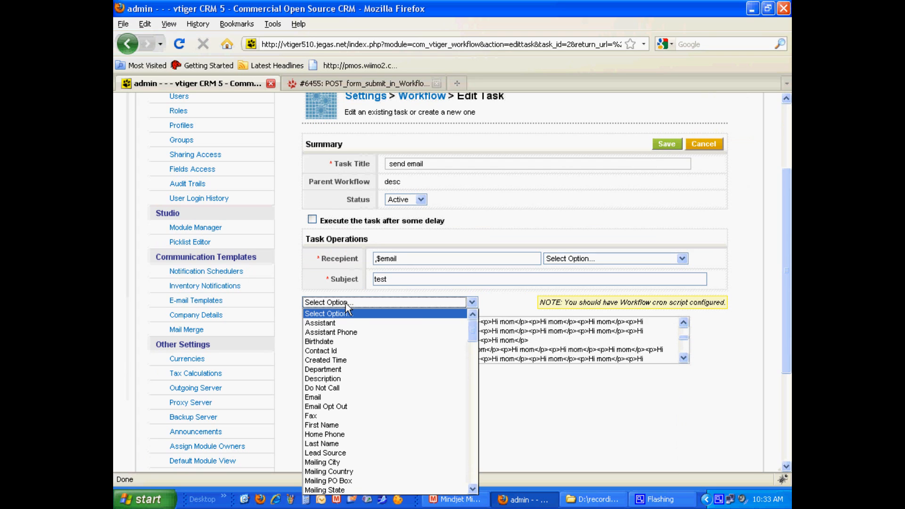
pyautogui.scroll(-3)
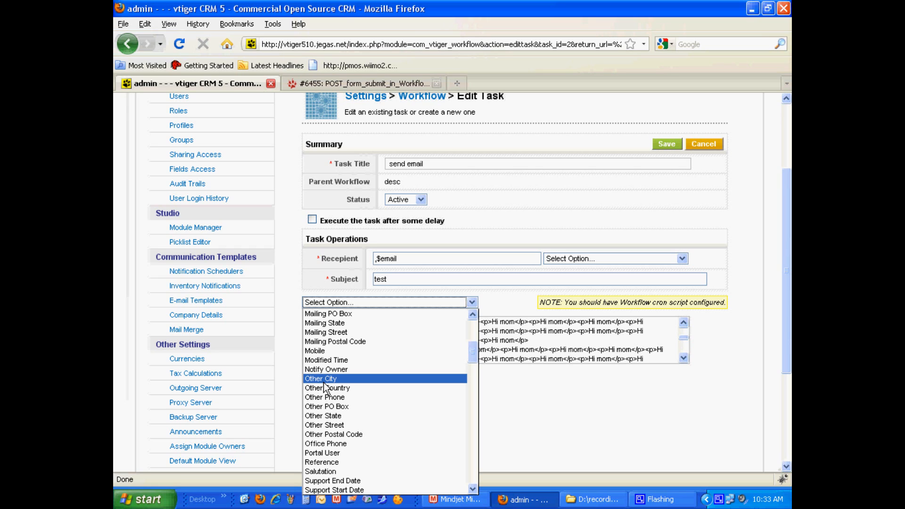
pyautogui.click(326, 369)
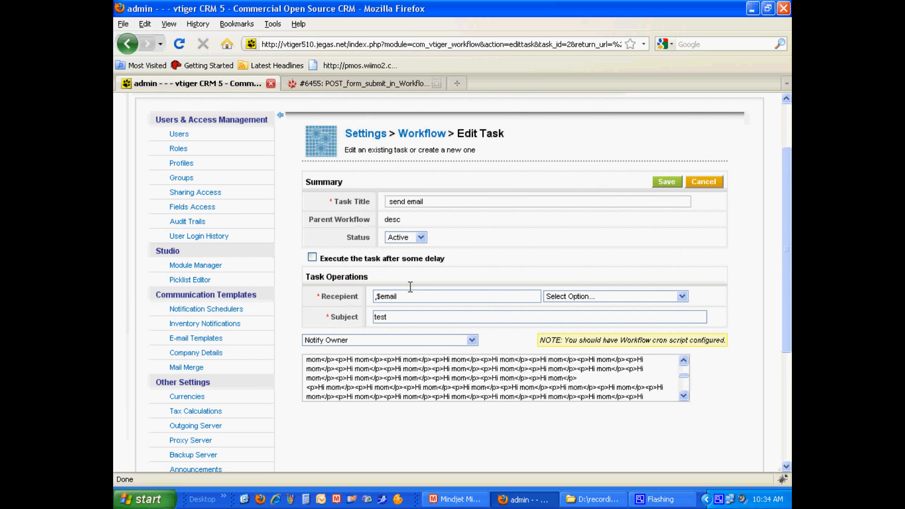
pyautogui.click(389, 339)
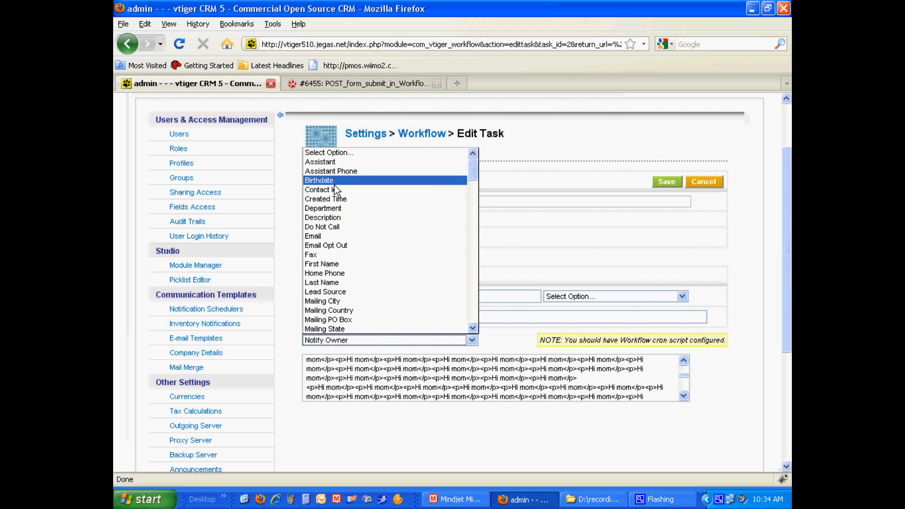
pyautogui.scroll(-3)
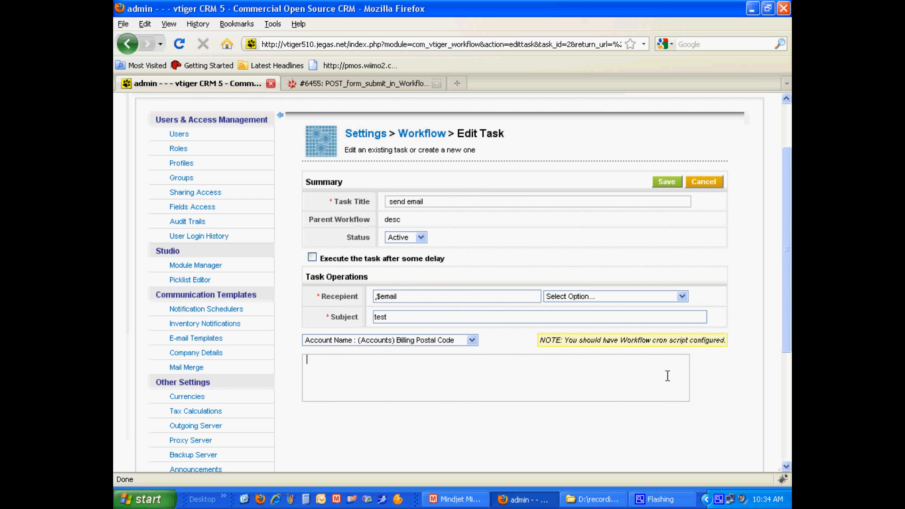
# Step: Insert the Account Name merge field and add a $10,000 line beneath it
pyautogui.click(390, 341)
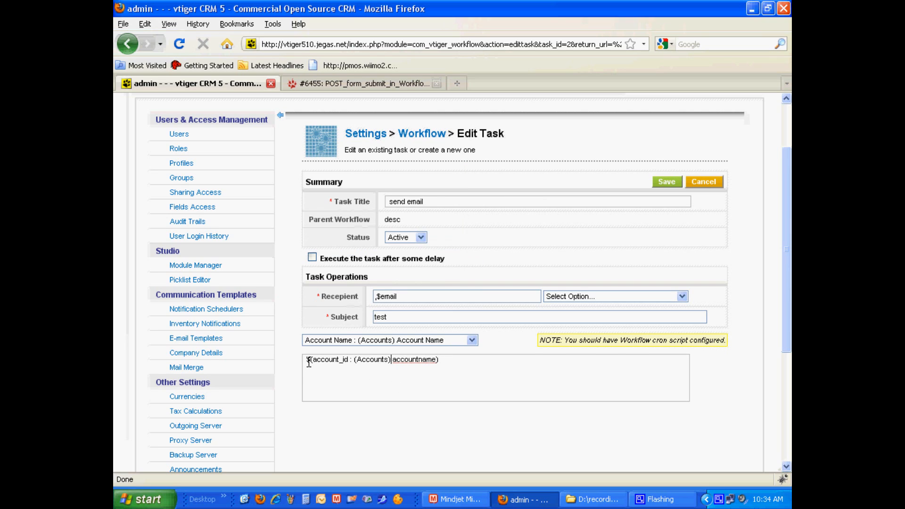
pyautogui.moveTo(308, 359); pyautogui.dragTo(439, 359)
pyautogui.write('$')
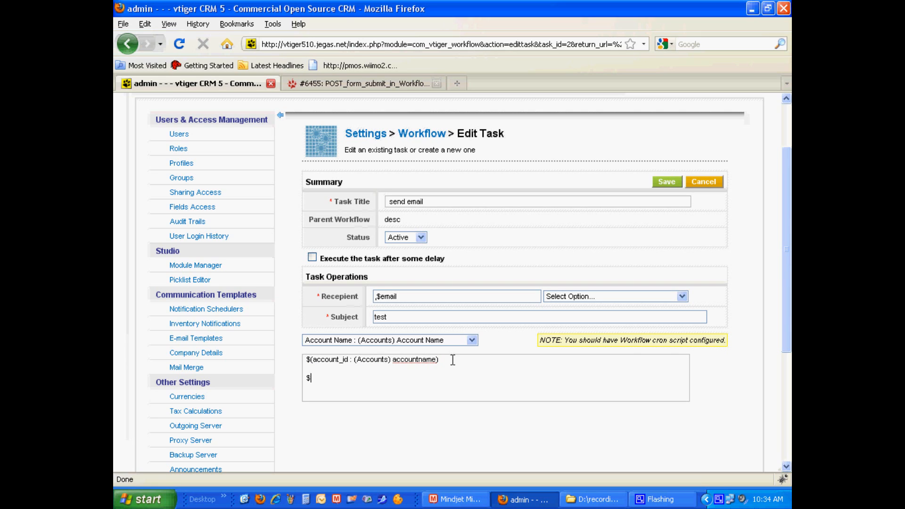
pyautogui.write('10,000')
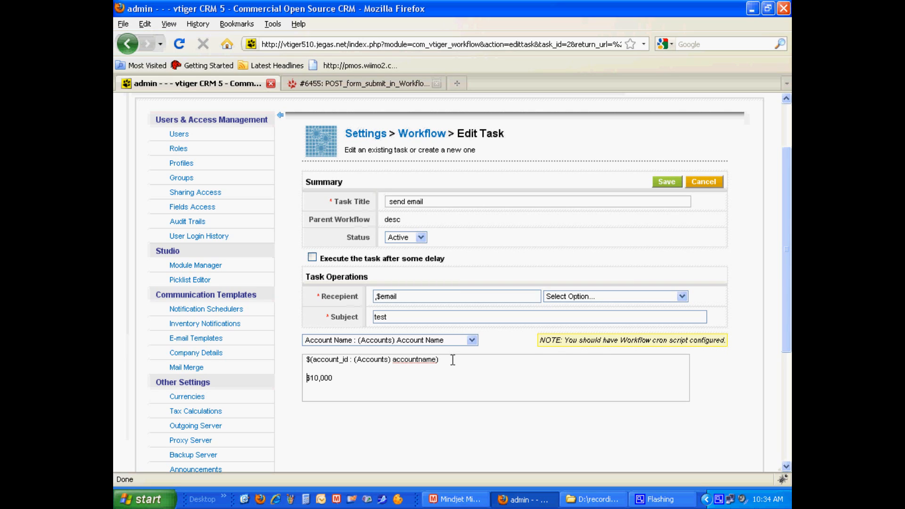
pyautogui.doubleClick(312, 377)
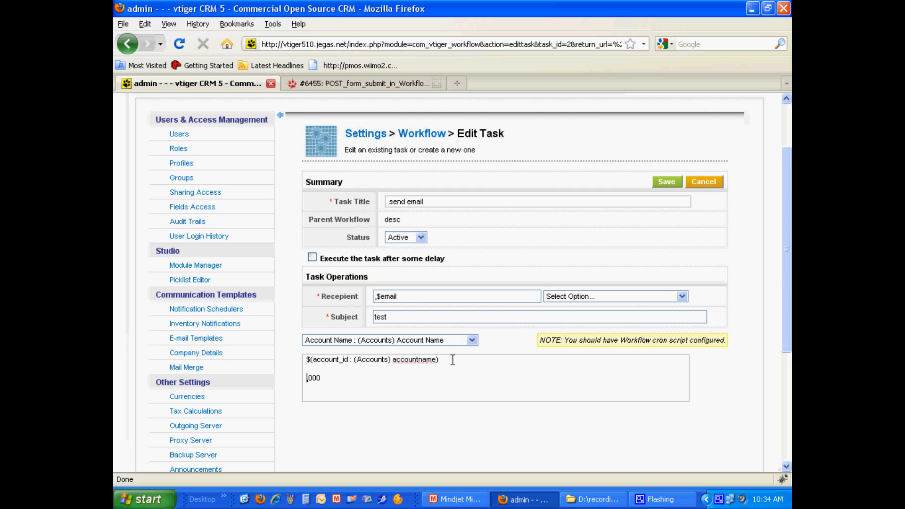
# Step: Make the first line read <span>$</span>10,000, leaving plain $10,000 below
pyautogui.write('<s')
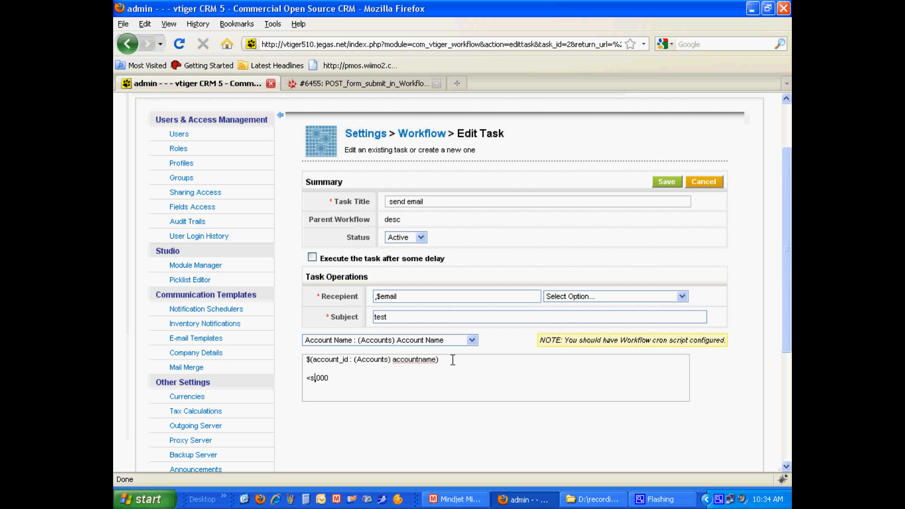
pyautogui.write('pan>')
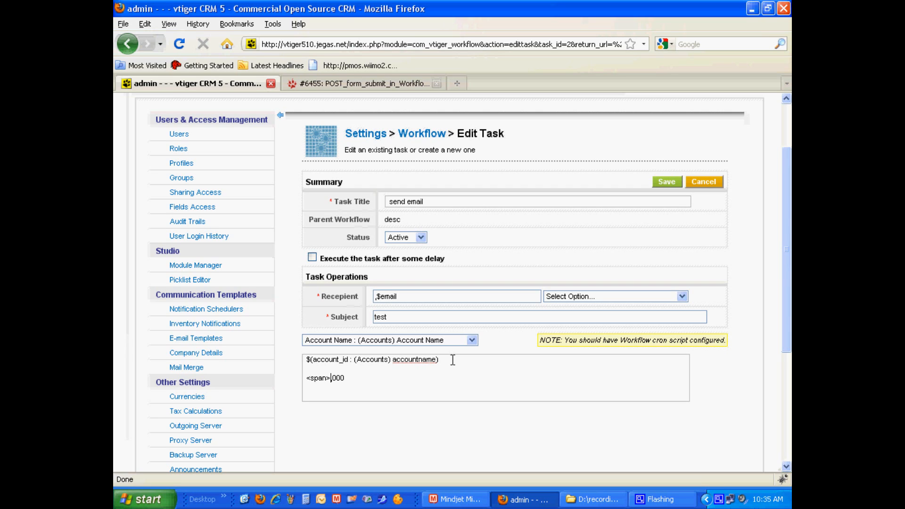
pyautogui.write('$<')
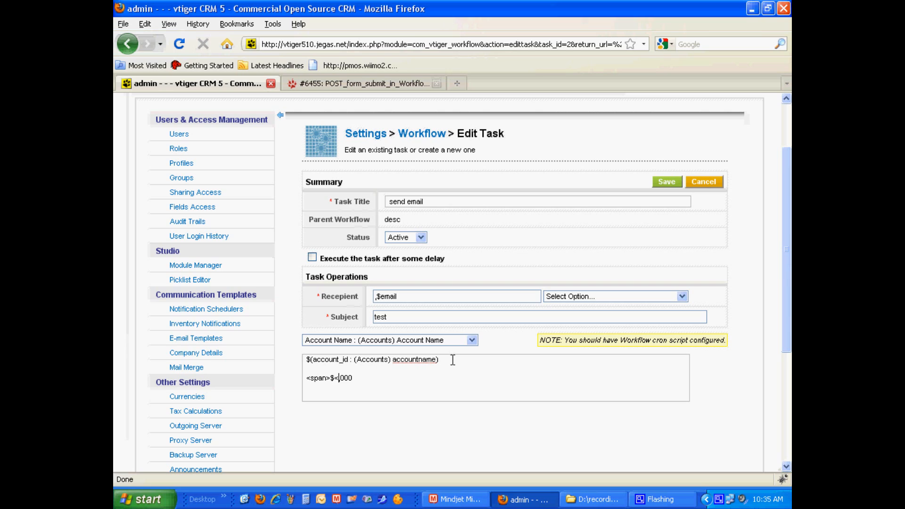
pyautogui.write('</span>10,')
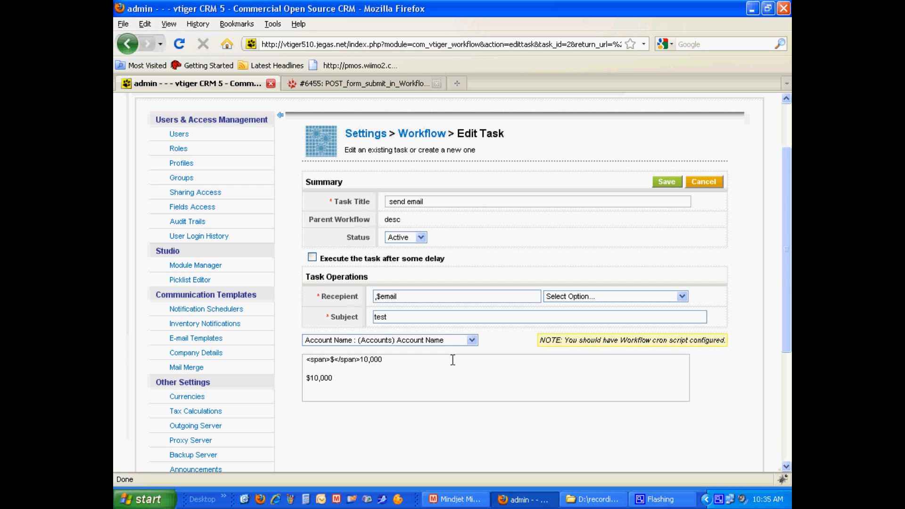
pyautogui.moveTo(538, 423)
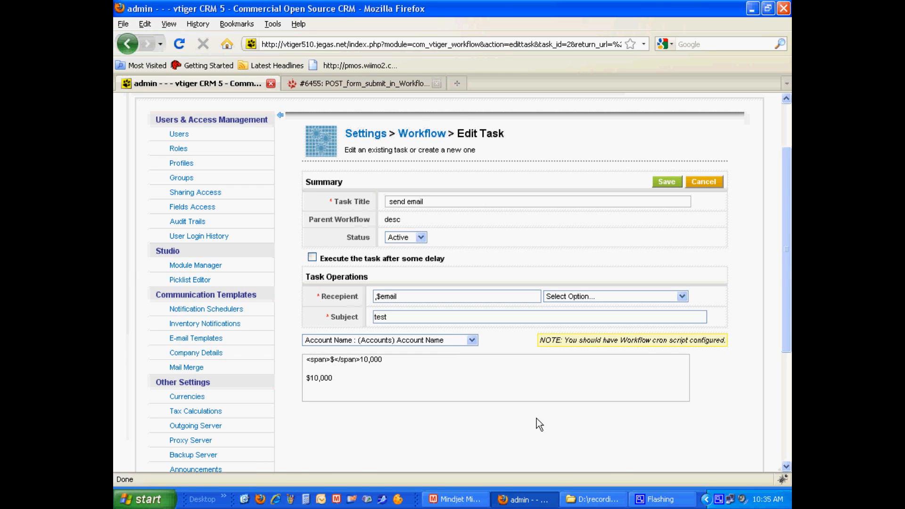